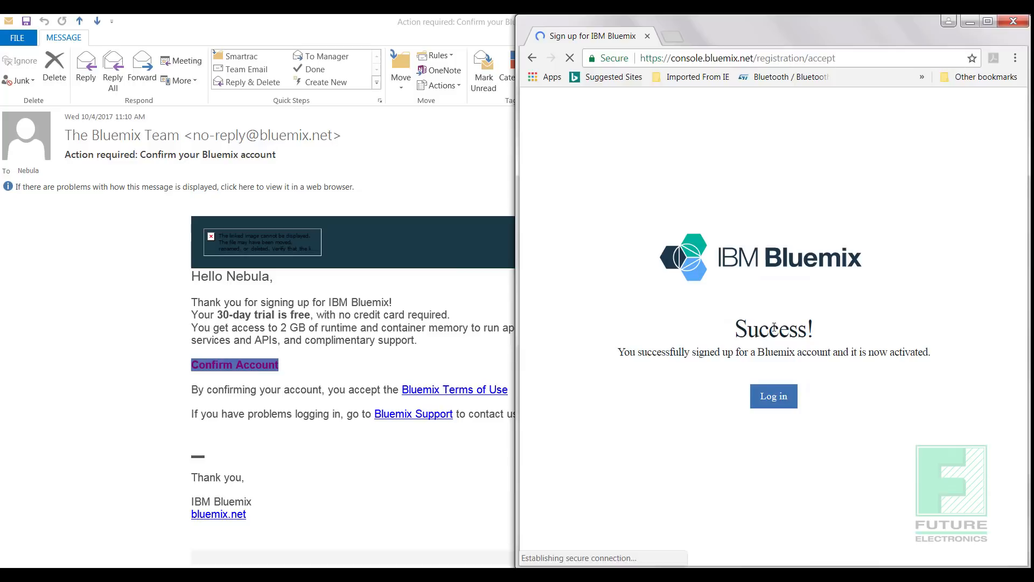
Confirm the Bluemix account from the e-mail and proceed to log in
click(774, 396)
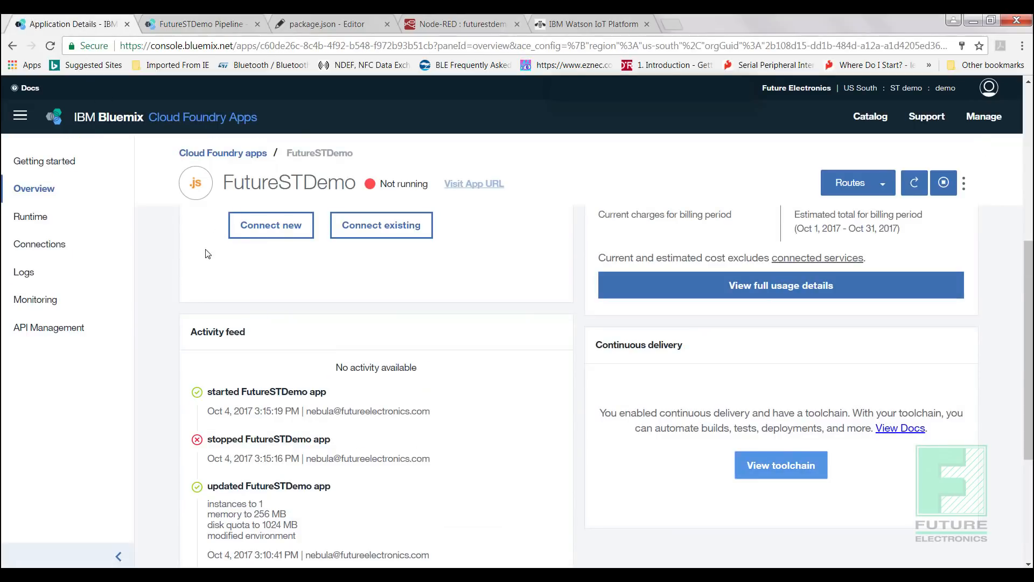
Go to the FutureSTDemo app's Runtime details from its overview
click(31, 216)
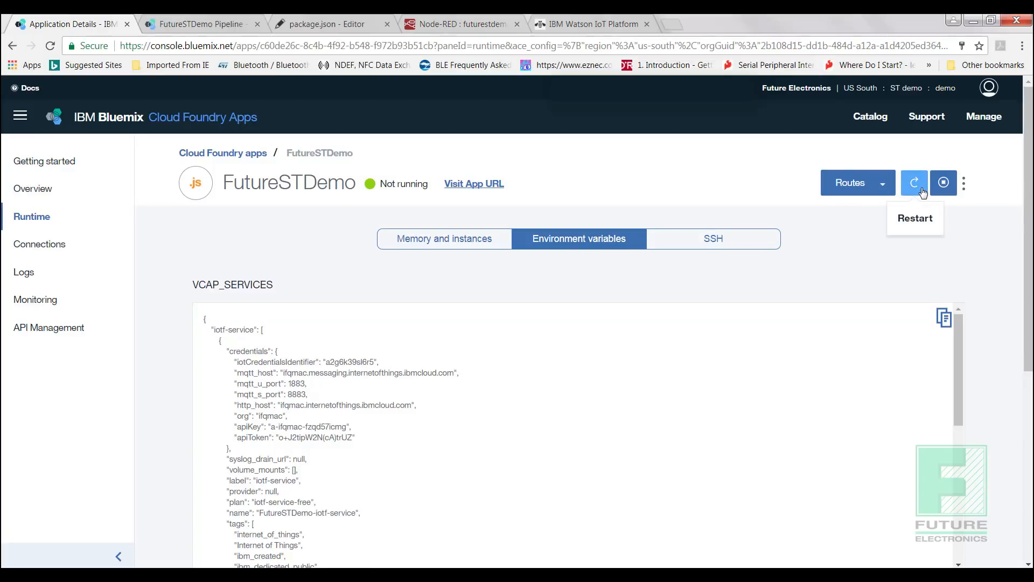
Restart the FutureSTDemo app after reviewing its IoT service environment variables
click(462, 24)
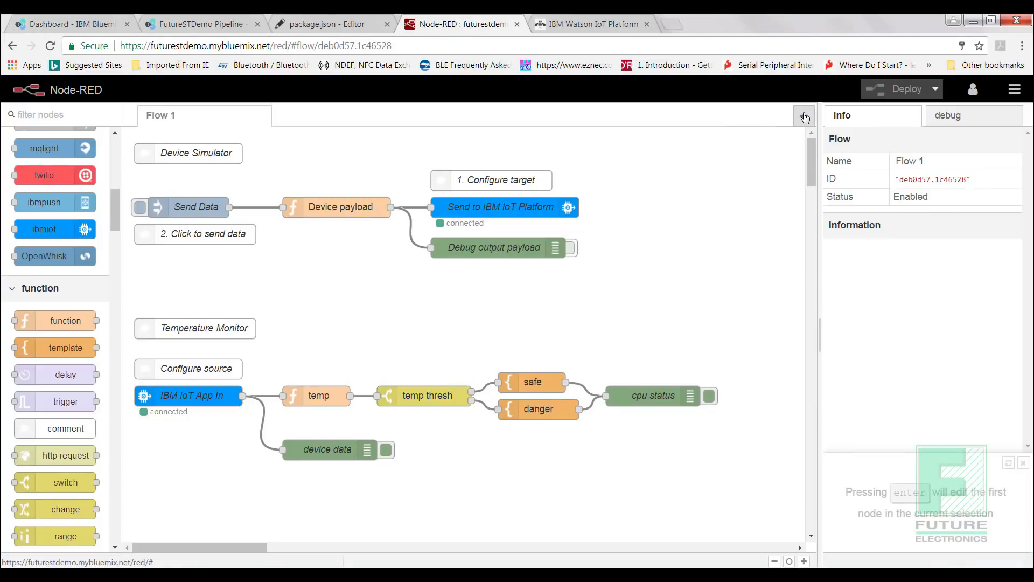
Add a new empty Flow 2 next to the sample Flow 1 in Node-RED
click(1014, 89)
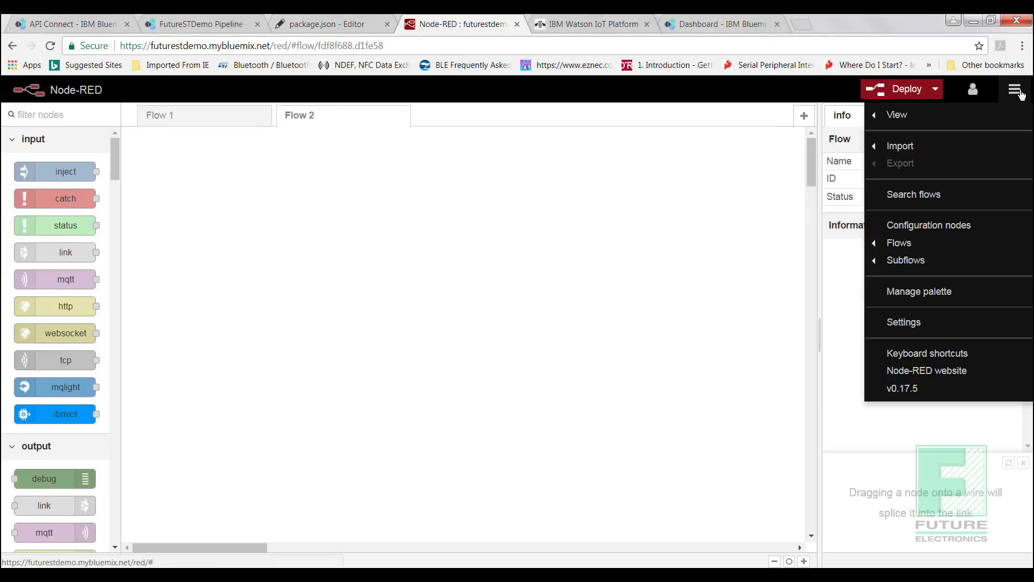